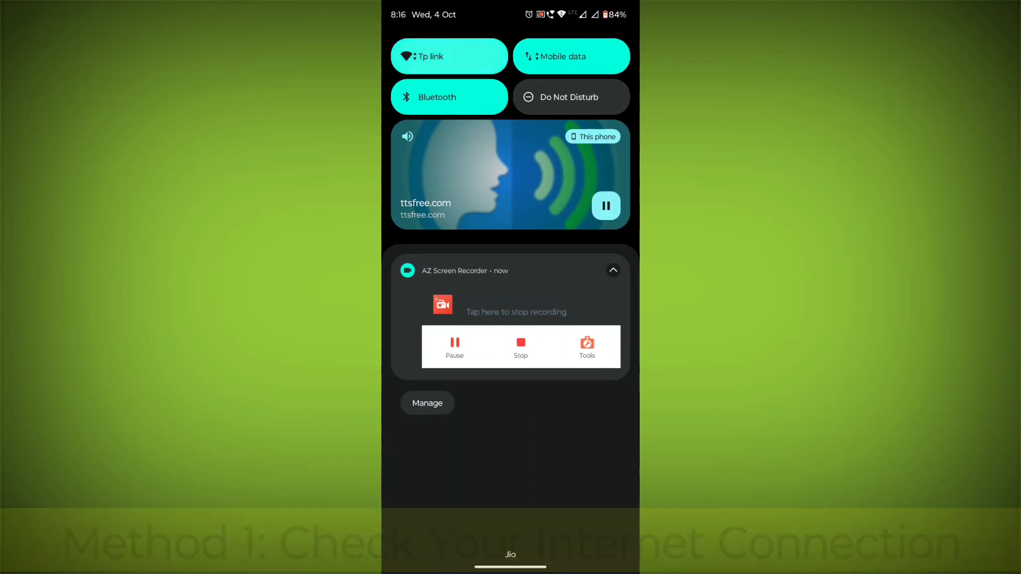
Confirm the phone is online via Quick Settings, with the Tp link Wi-Fi connected.
{"action": "left_click", "coordinate": [449, 57]}
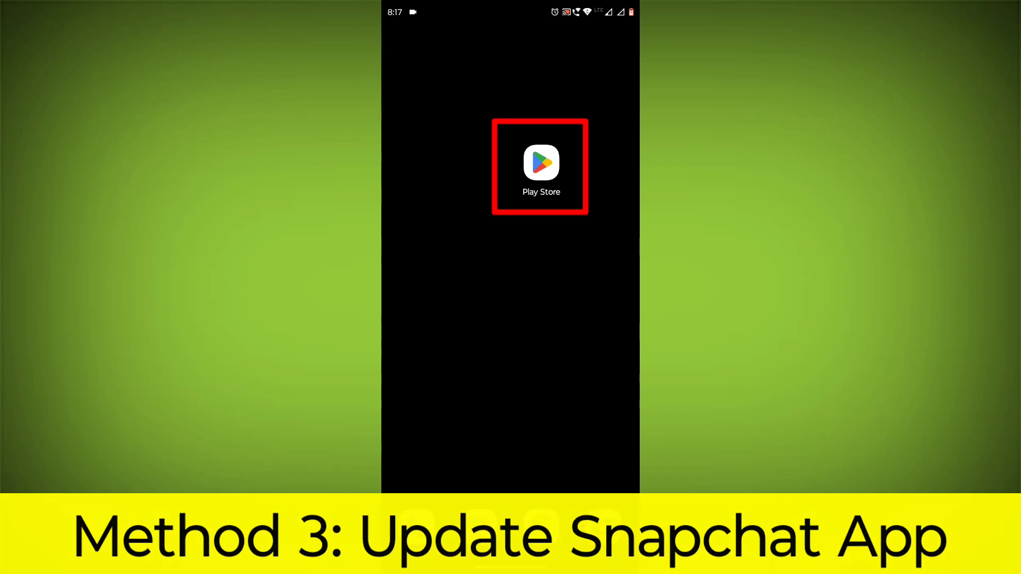
Search 'sna' in Play Store, pick Snapchat's listing and start its update.
{"action": "type", "text": "snapchat"}
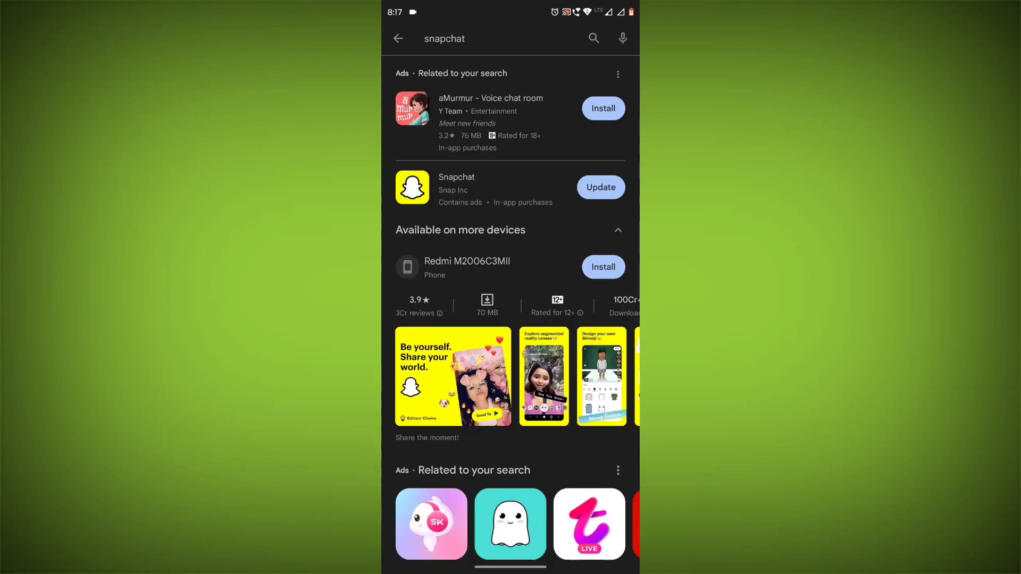
{"action": "left_click", "coordinate": [456, 187]}
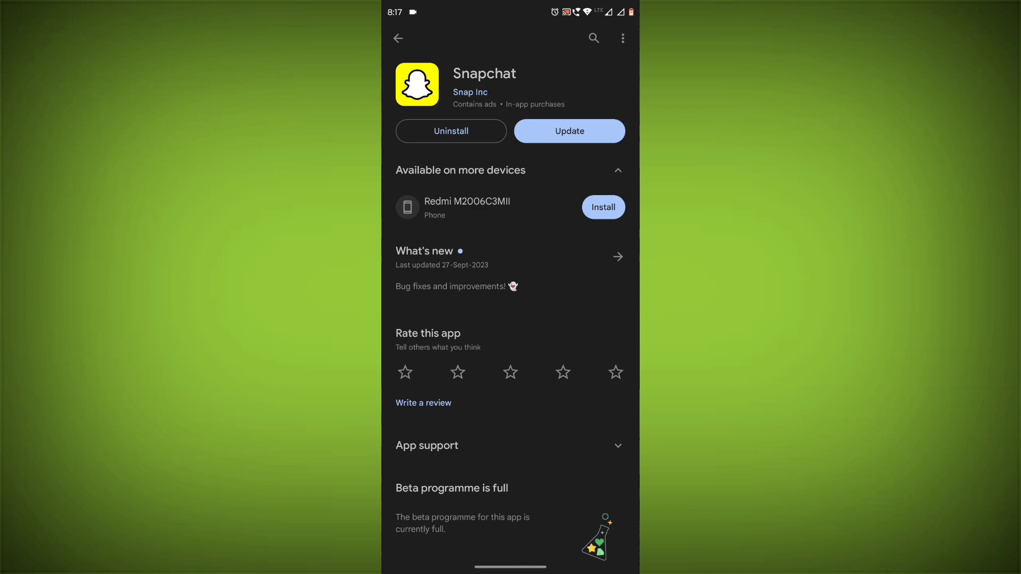
{"action": "left_click", "coordinate": [568, 130]}
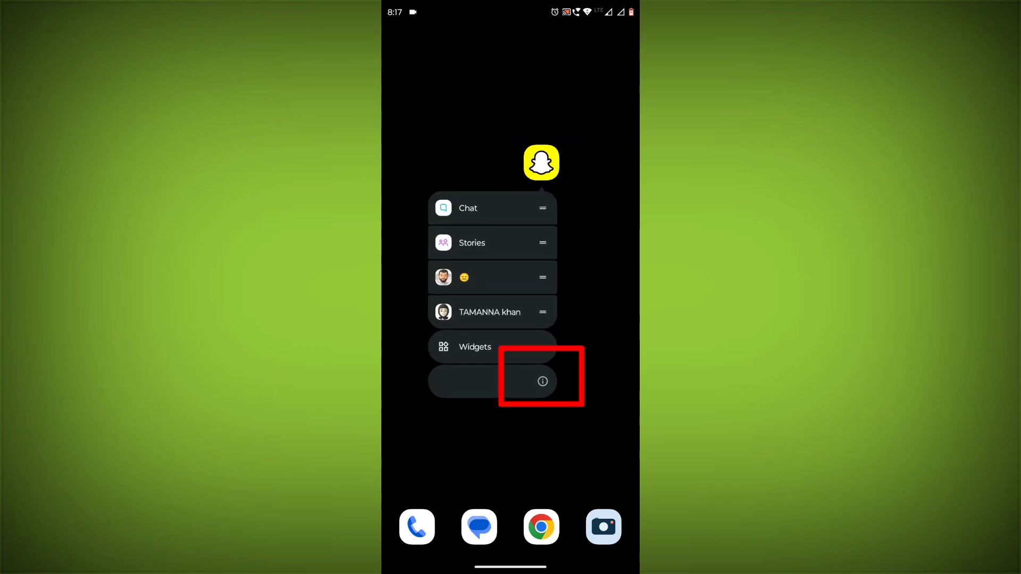
Reach Snapchat's App info page from its home-screen shortcut menu.
{"action": "left_click", "coordinate": [542, 381]}
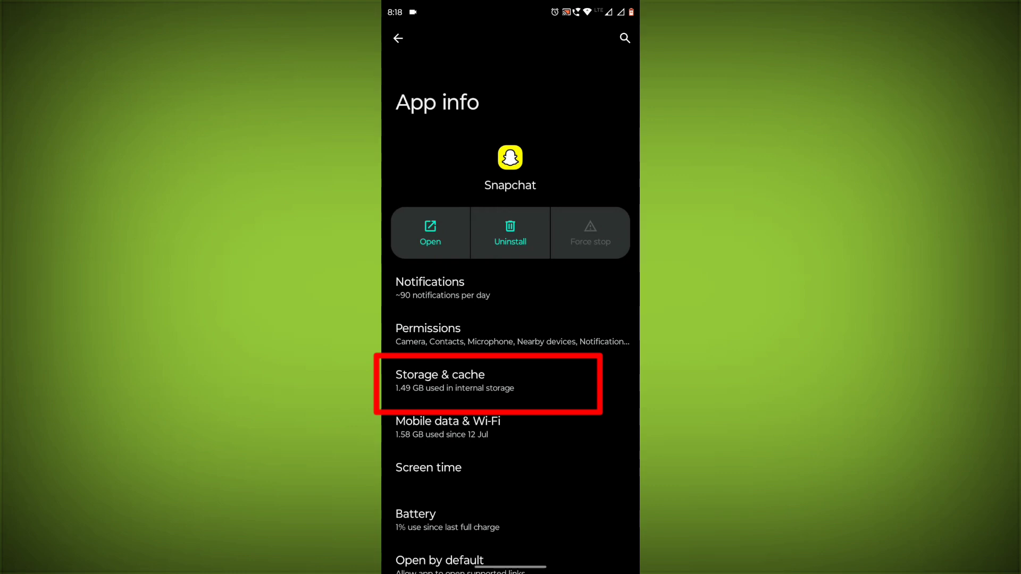
In Storage & cache, clear Snapchat's cache and stored data, dropping usage to 253 MB.
{"action": "left_click", "coordinate": [488, 384]}
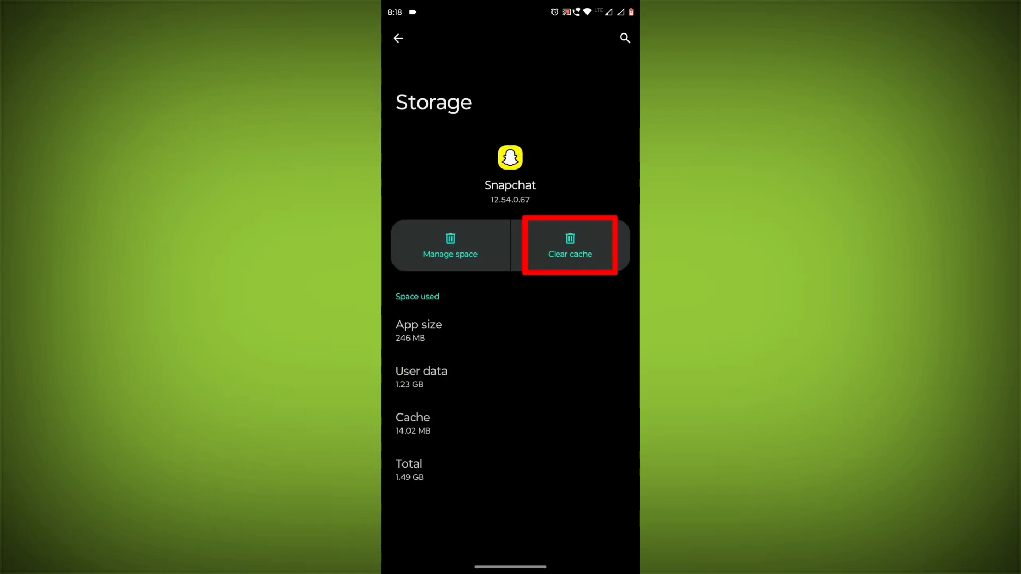
{"action": "left_click", "coordinate": [570, 246]}
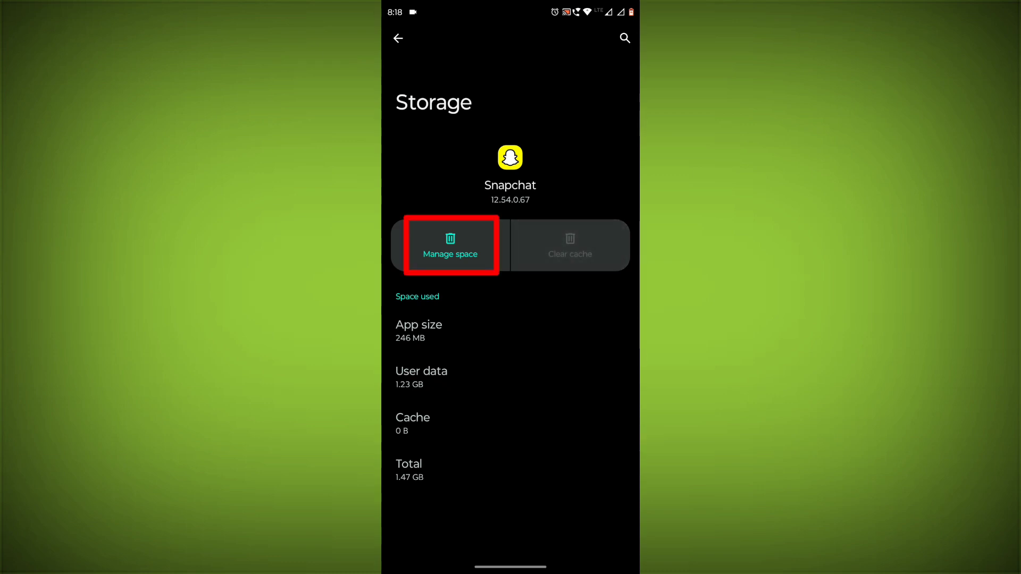
{"action": "left_click", "coordinate": [448, 246]}
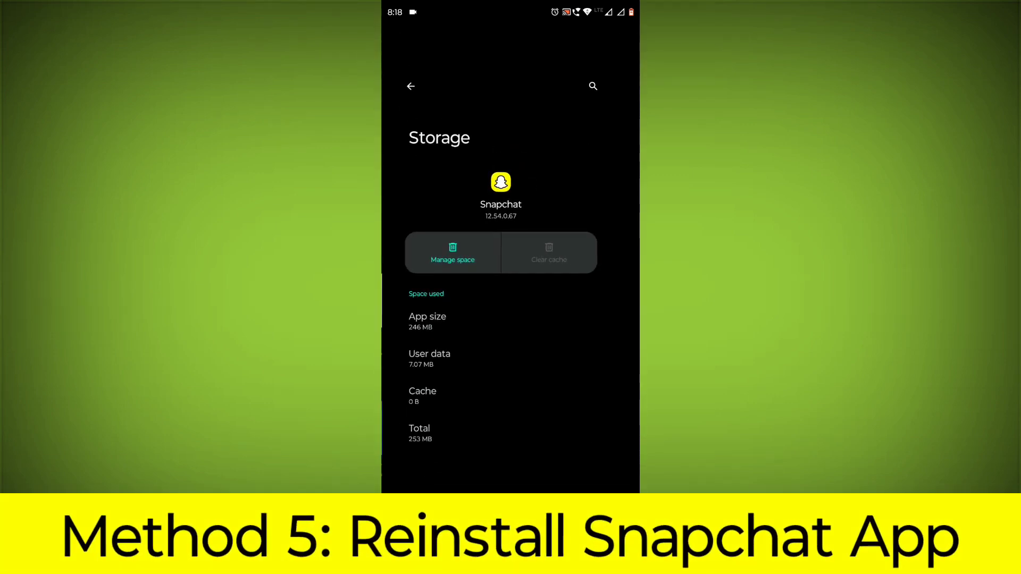